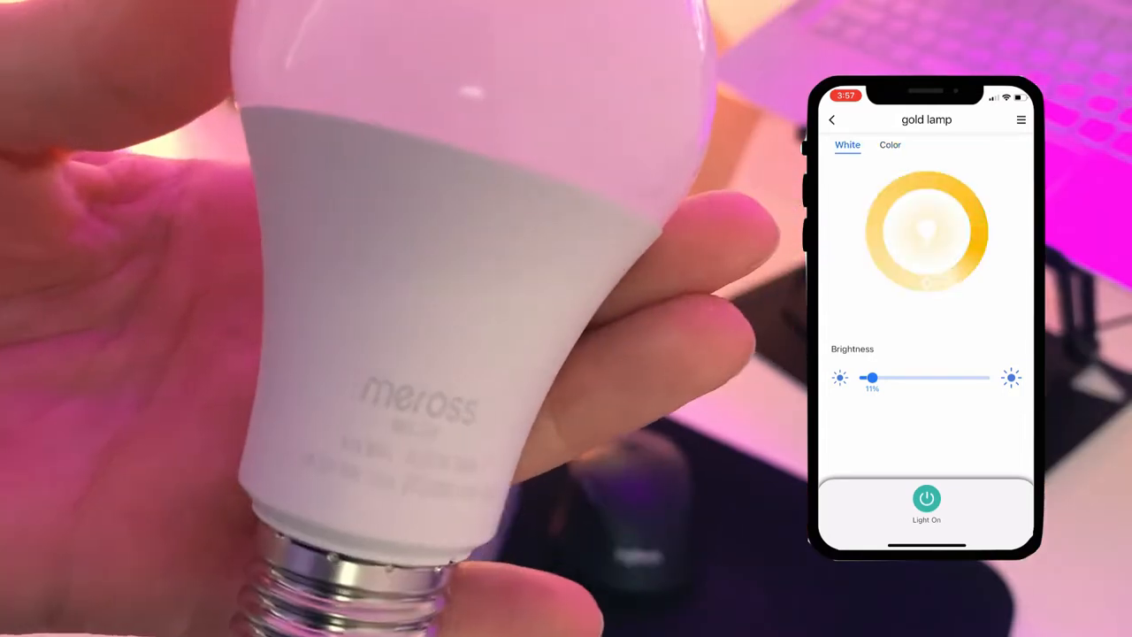
Leave the gold lamp page for Home and switch on the bedroom desk lamp
{"action": "left_click", "coordinate": [831, 119]}
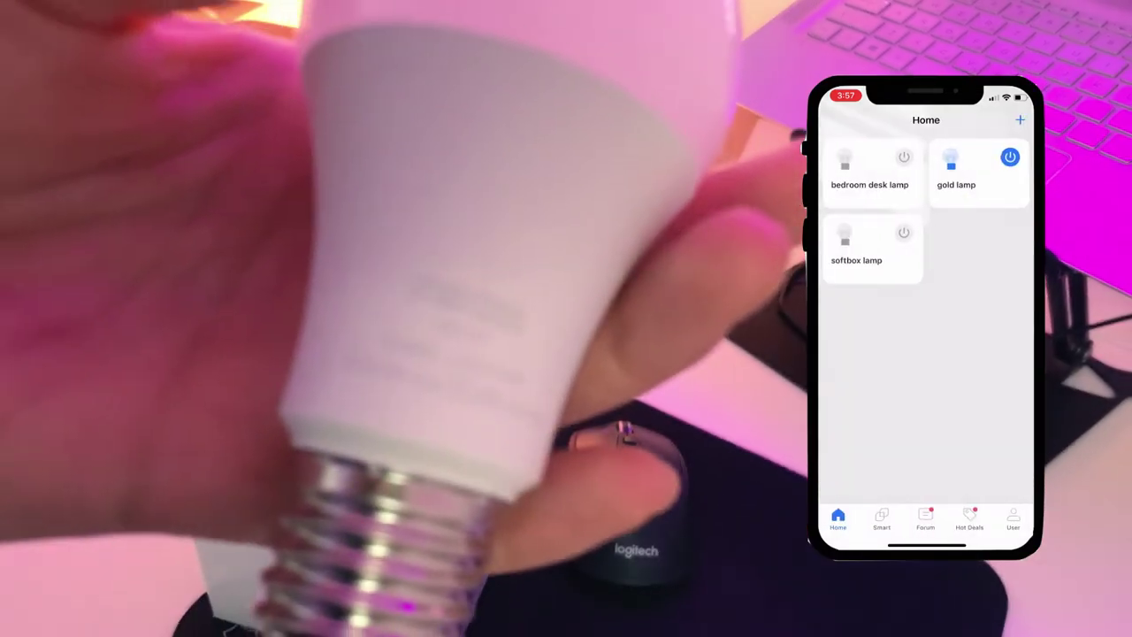
{"action": "left_click", "coordinate": [904, 157]}
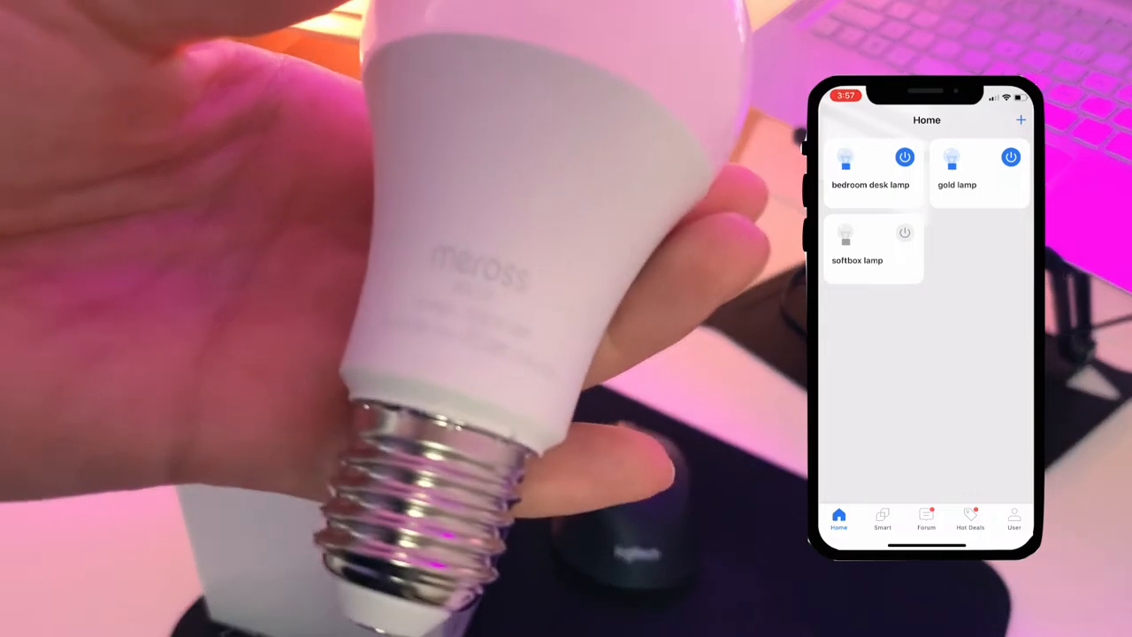